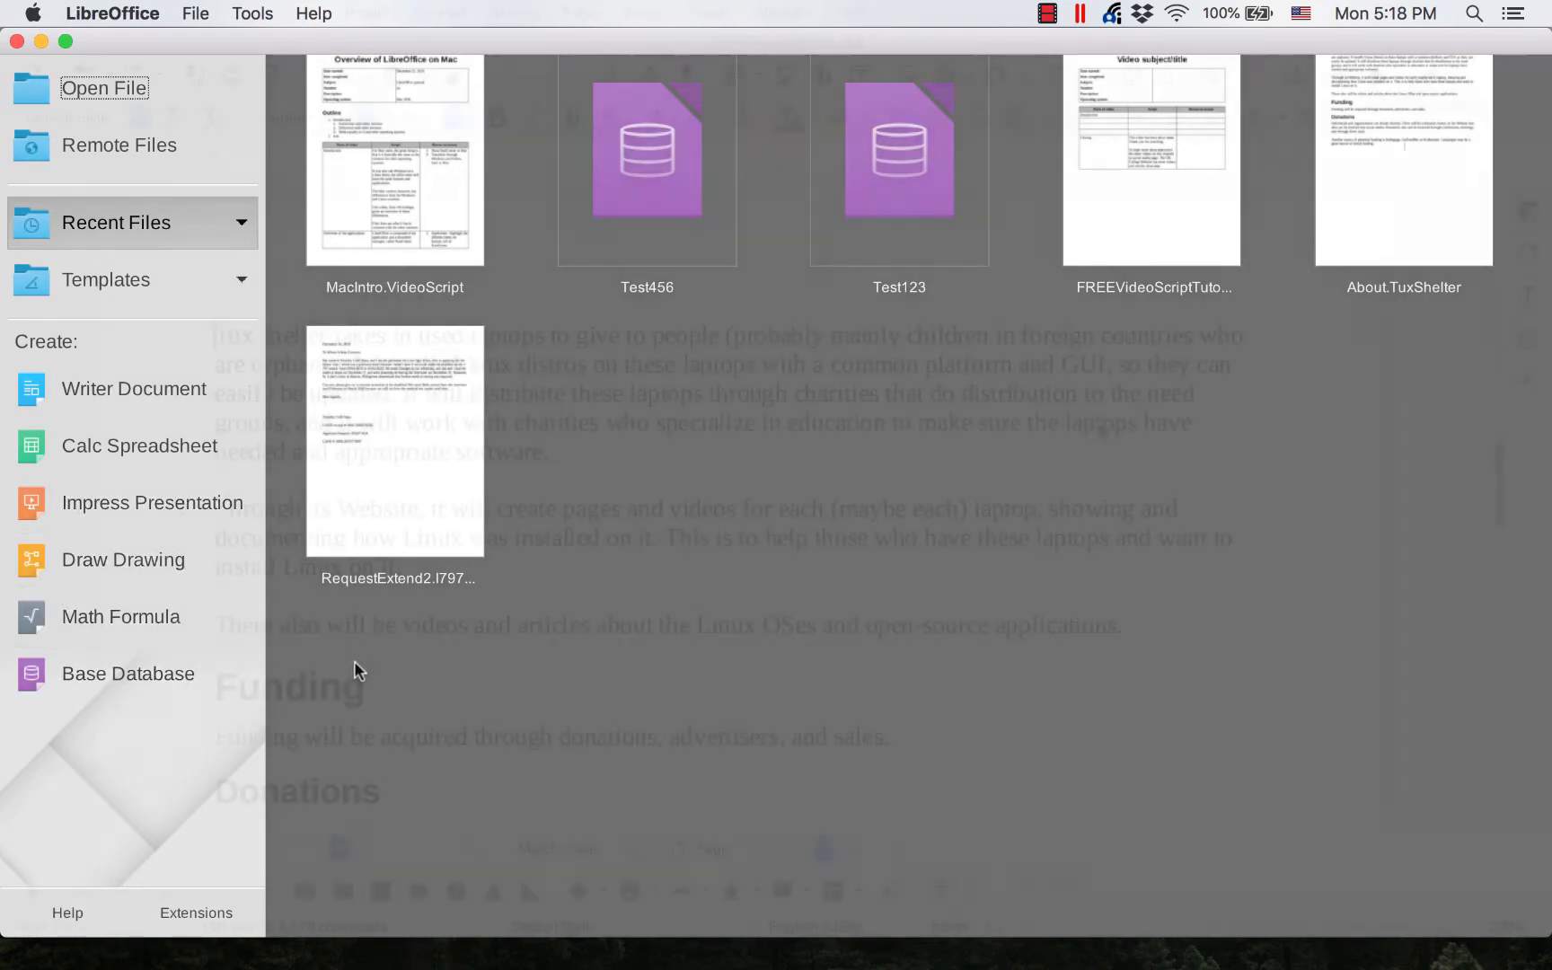
Step: Bring up LibreOffice's Options dialog from the LibreOffice menu, showing the empty User Data page
double_click(1403, 160)
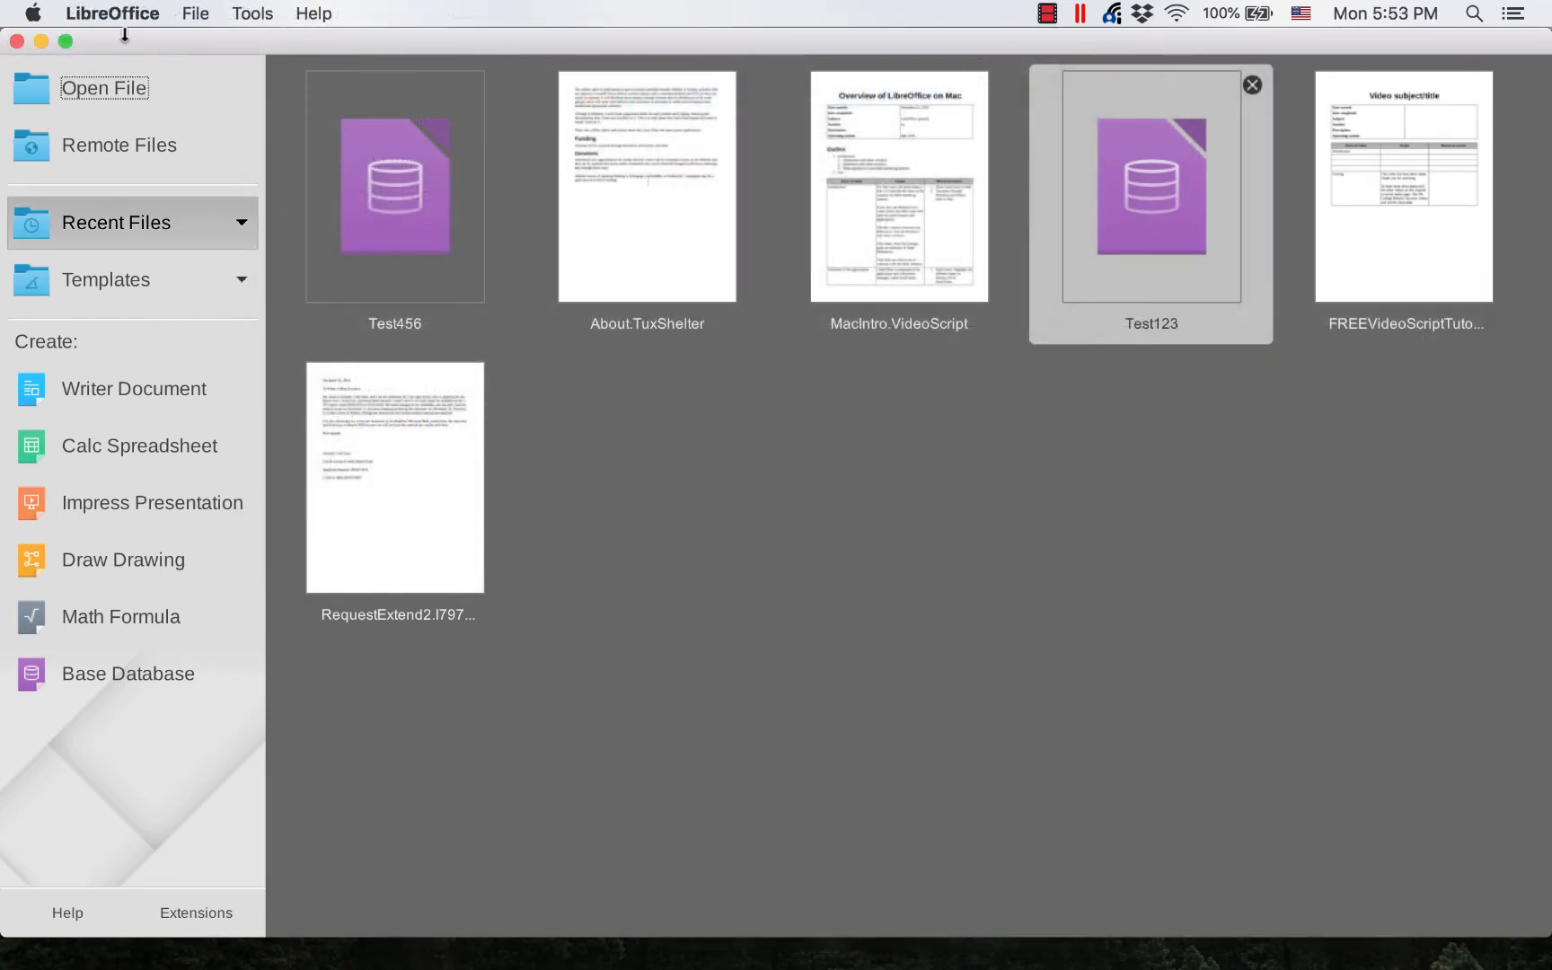
left_click(113, 13)
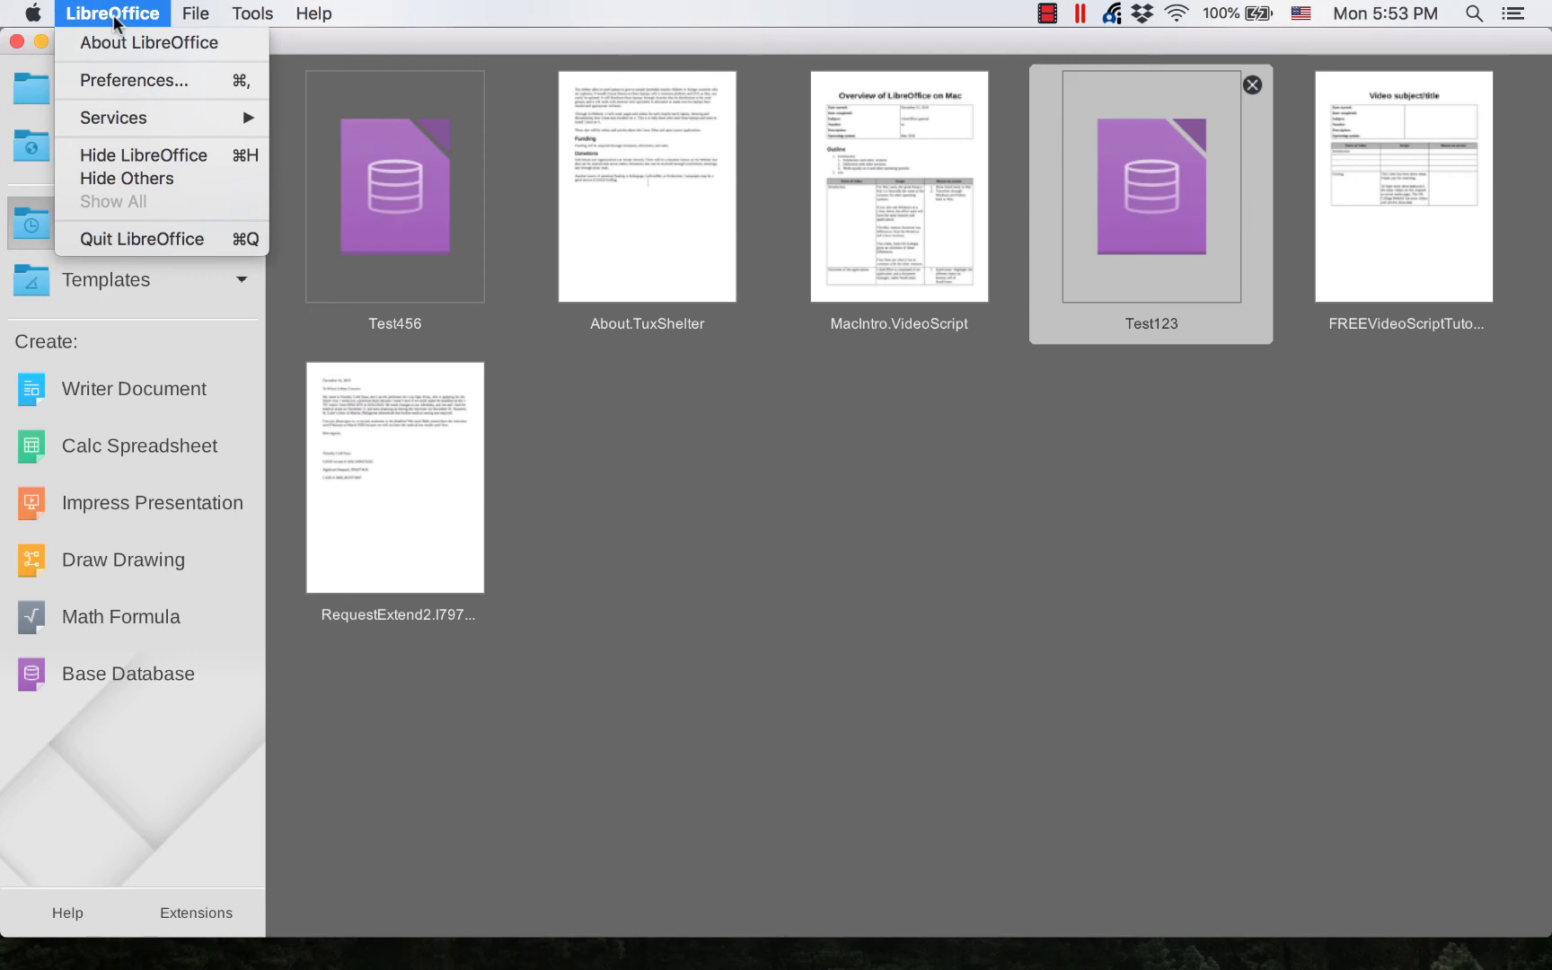
mouse_move(133, 81)
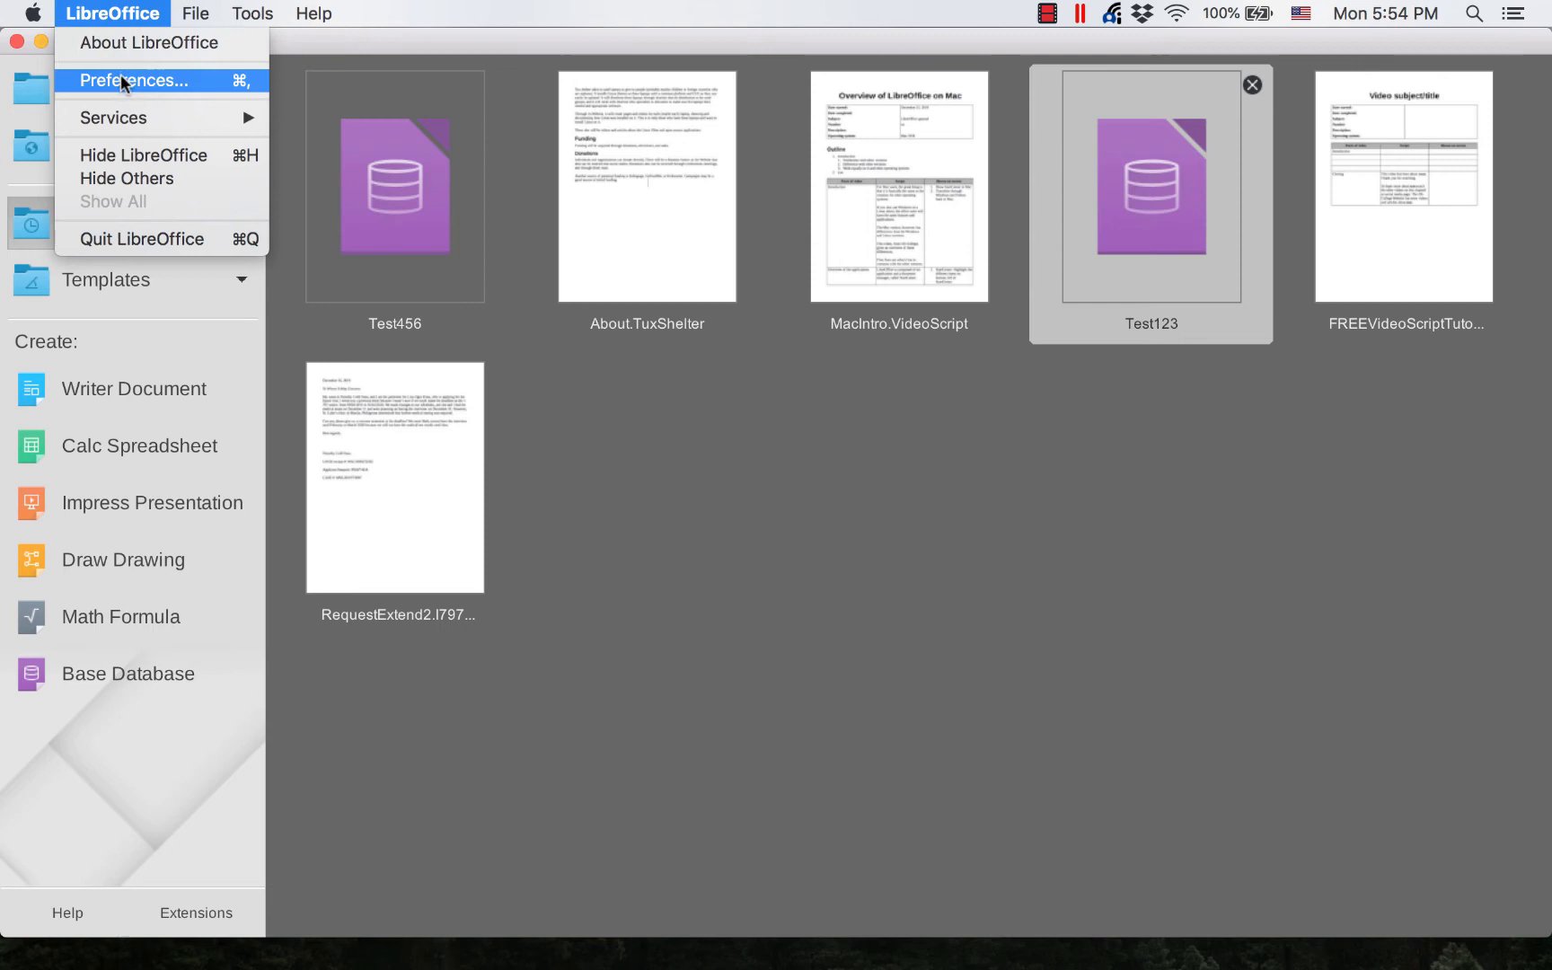
left_click(134, 81)
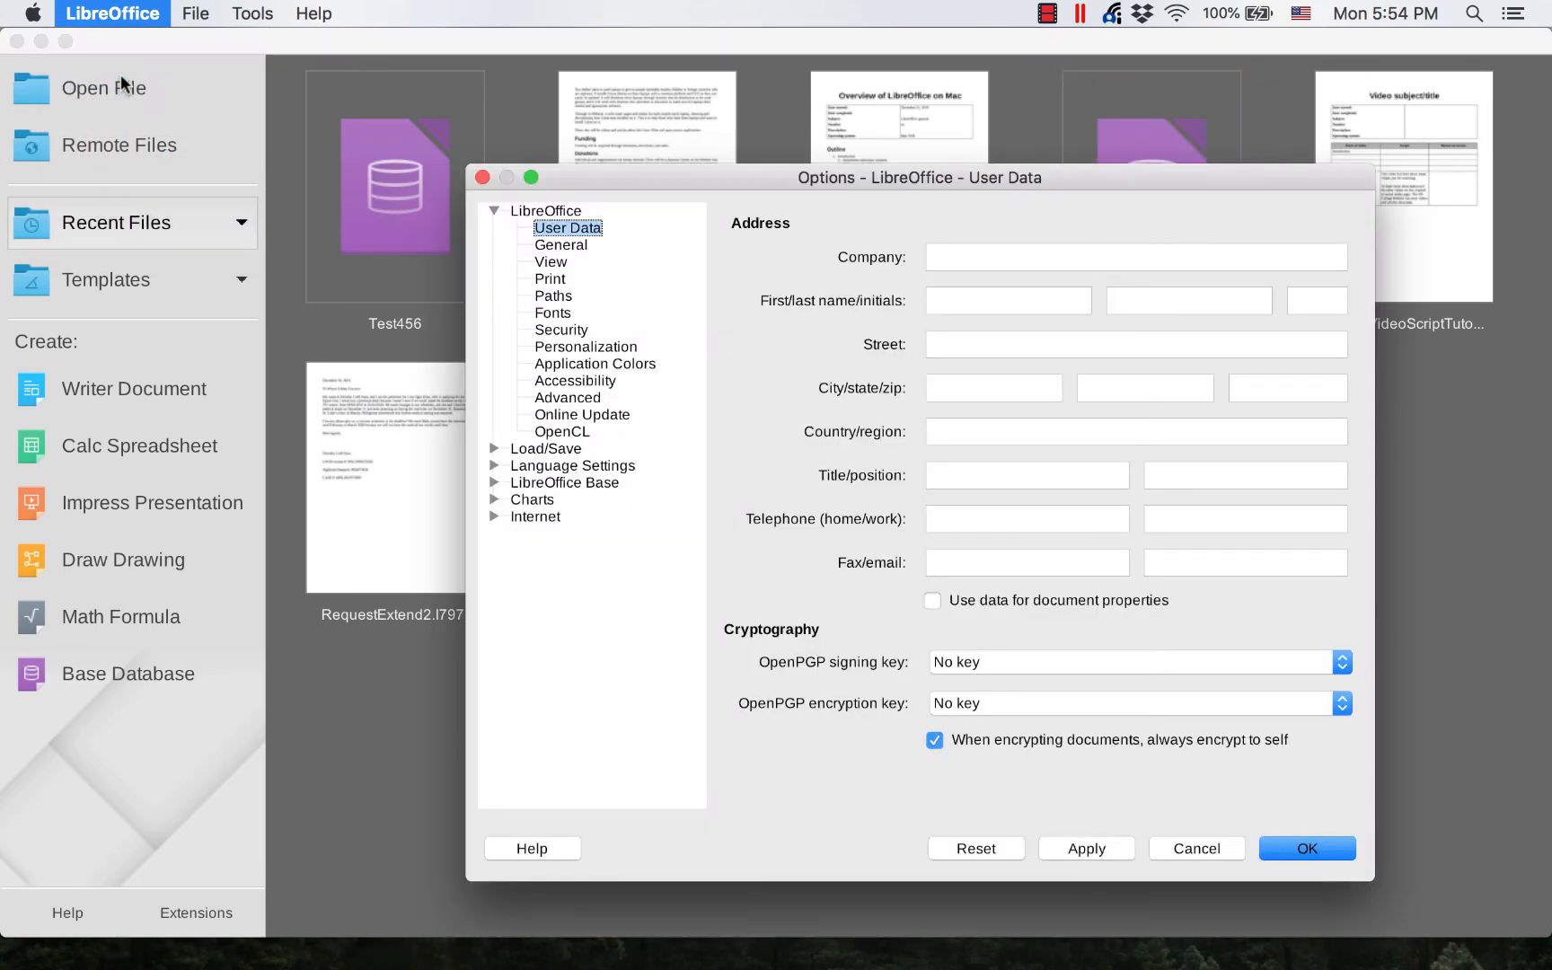
mouse_move(551, 271)
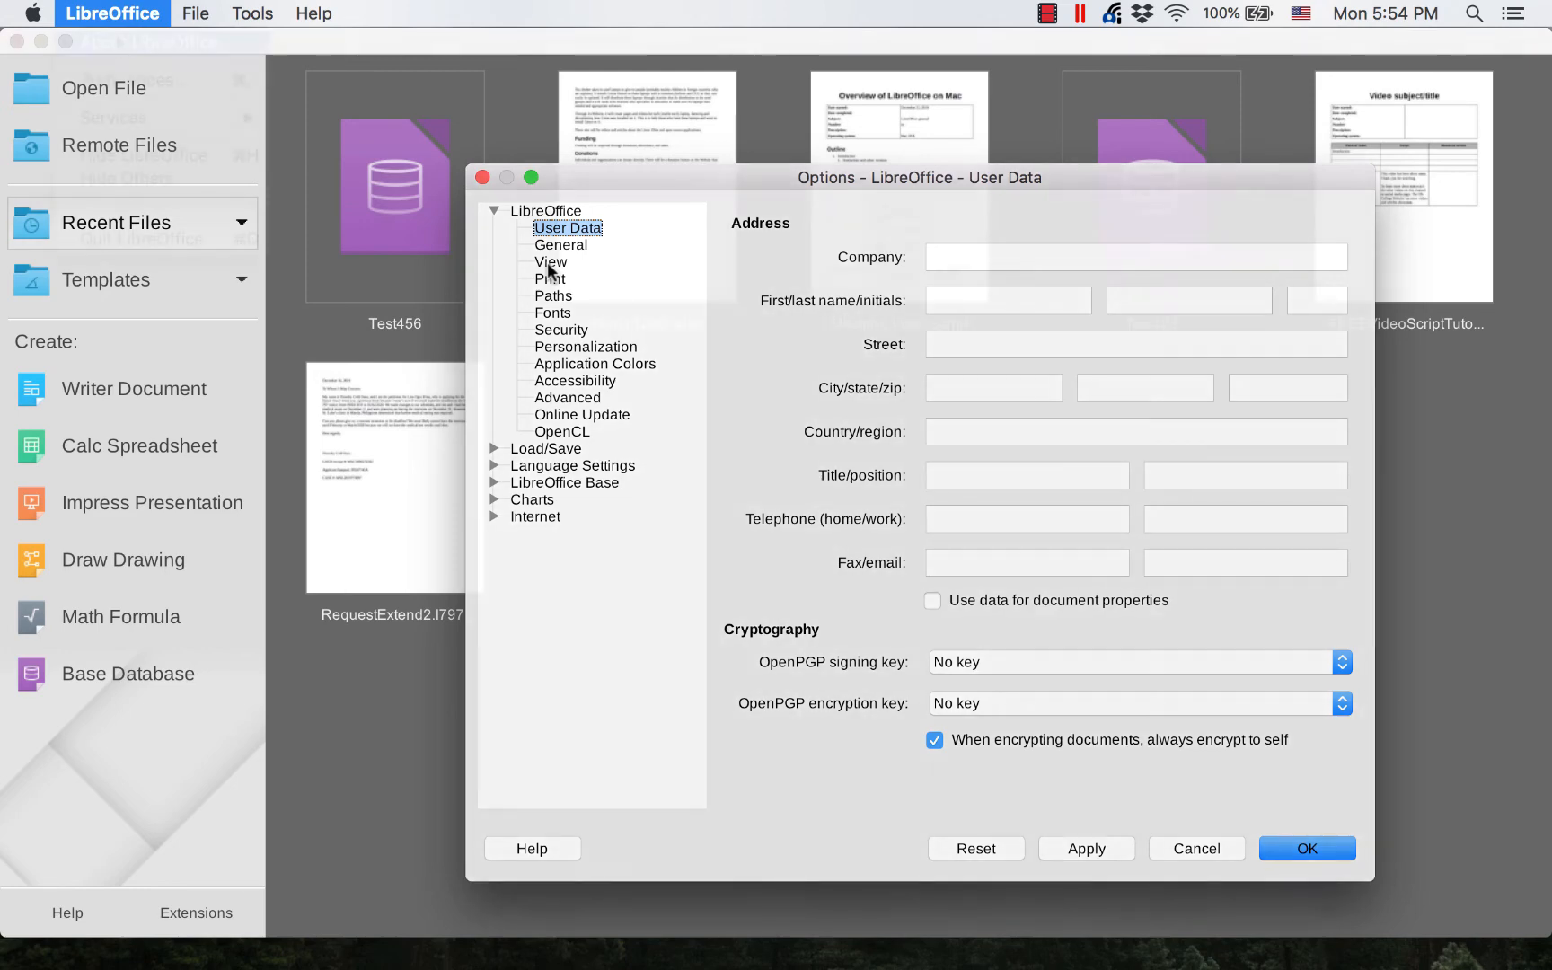
Step: Close Options and show the About LibreOffice version and build information
left_click(111, 13)
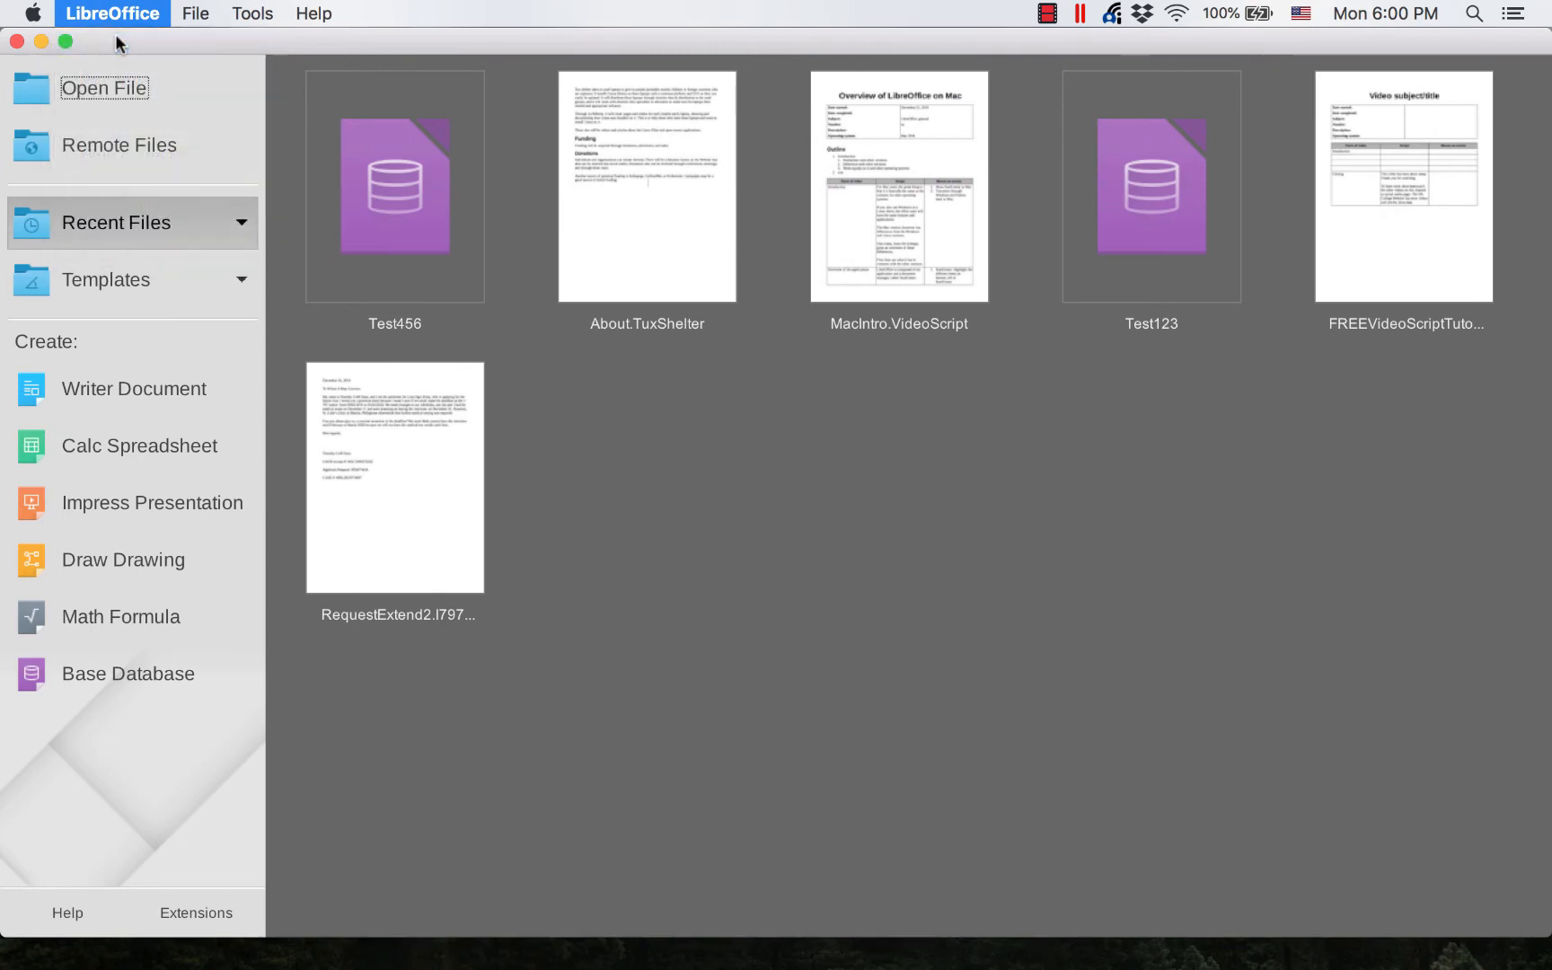
left_click(111, 12)
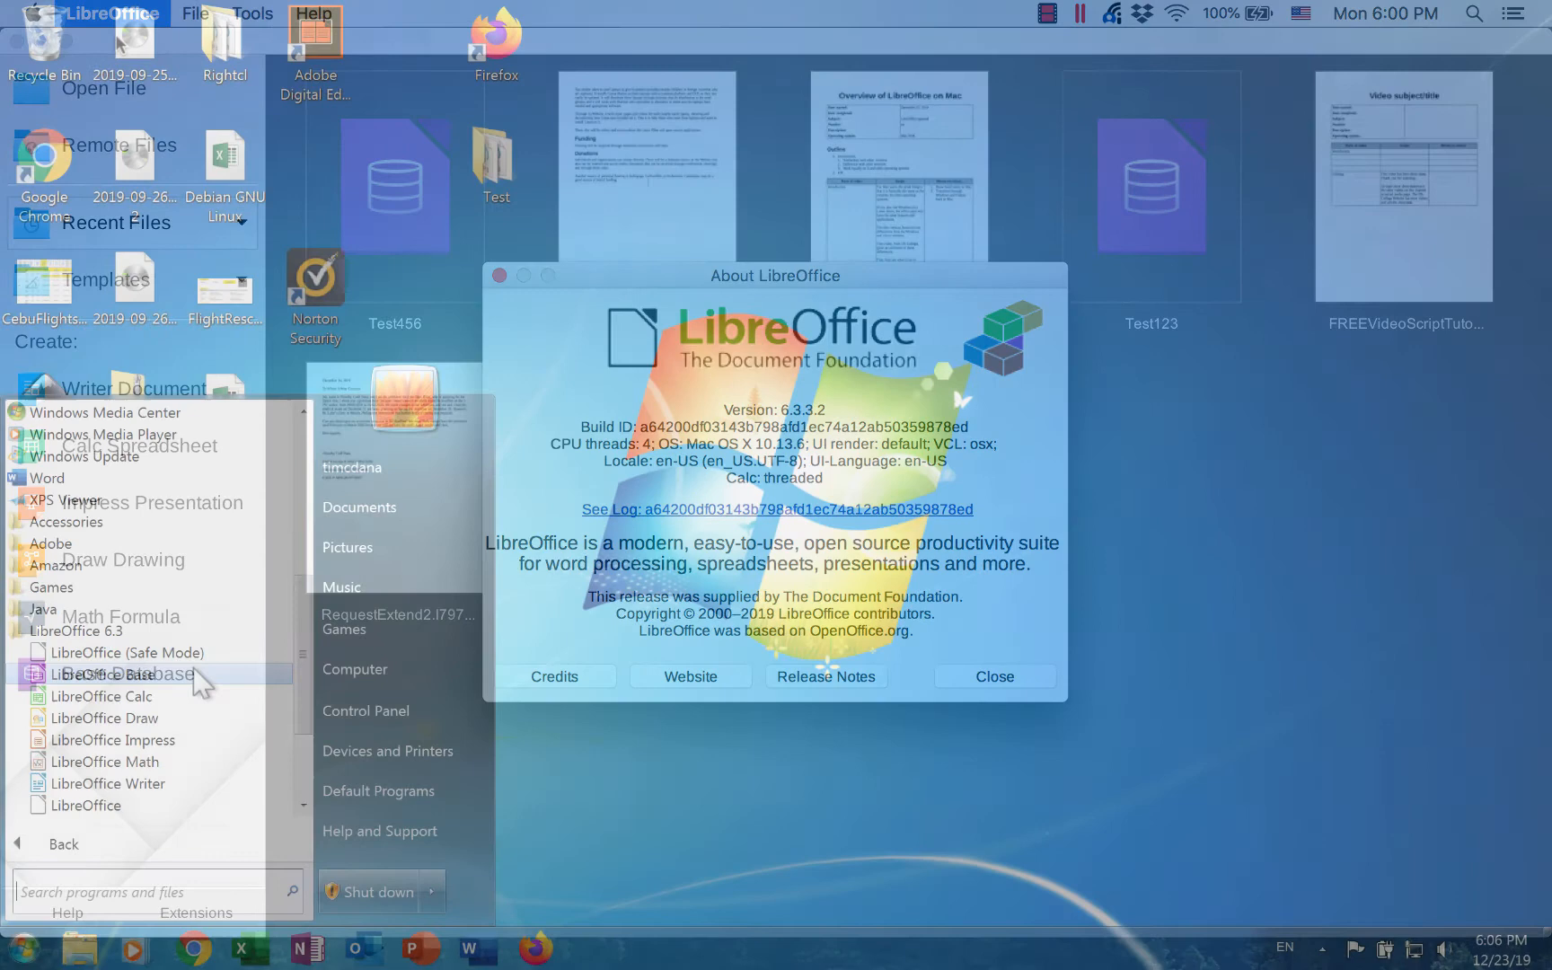
left_click(994, 675)
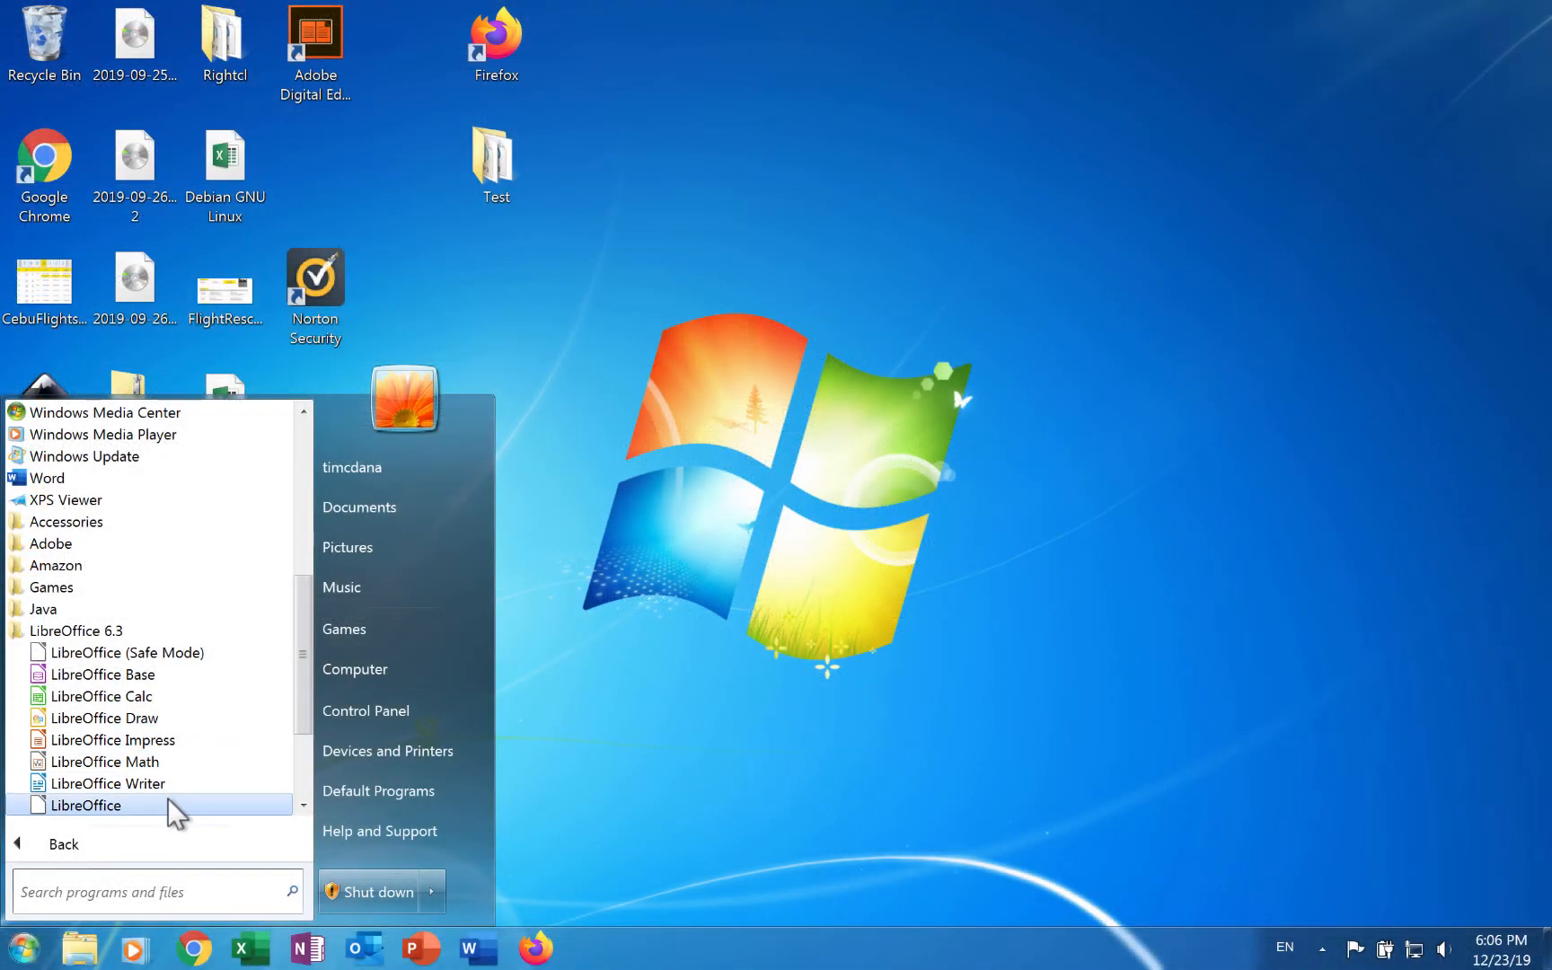
mouse_move(104, 695)
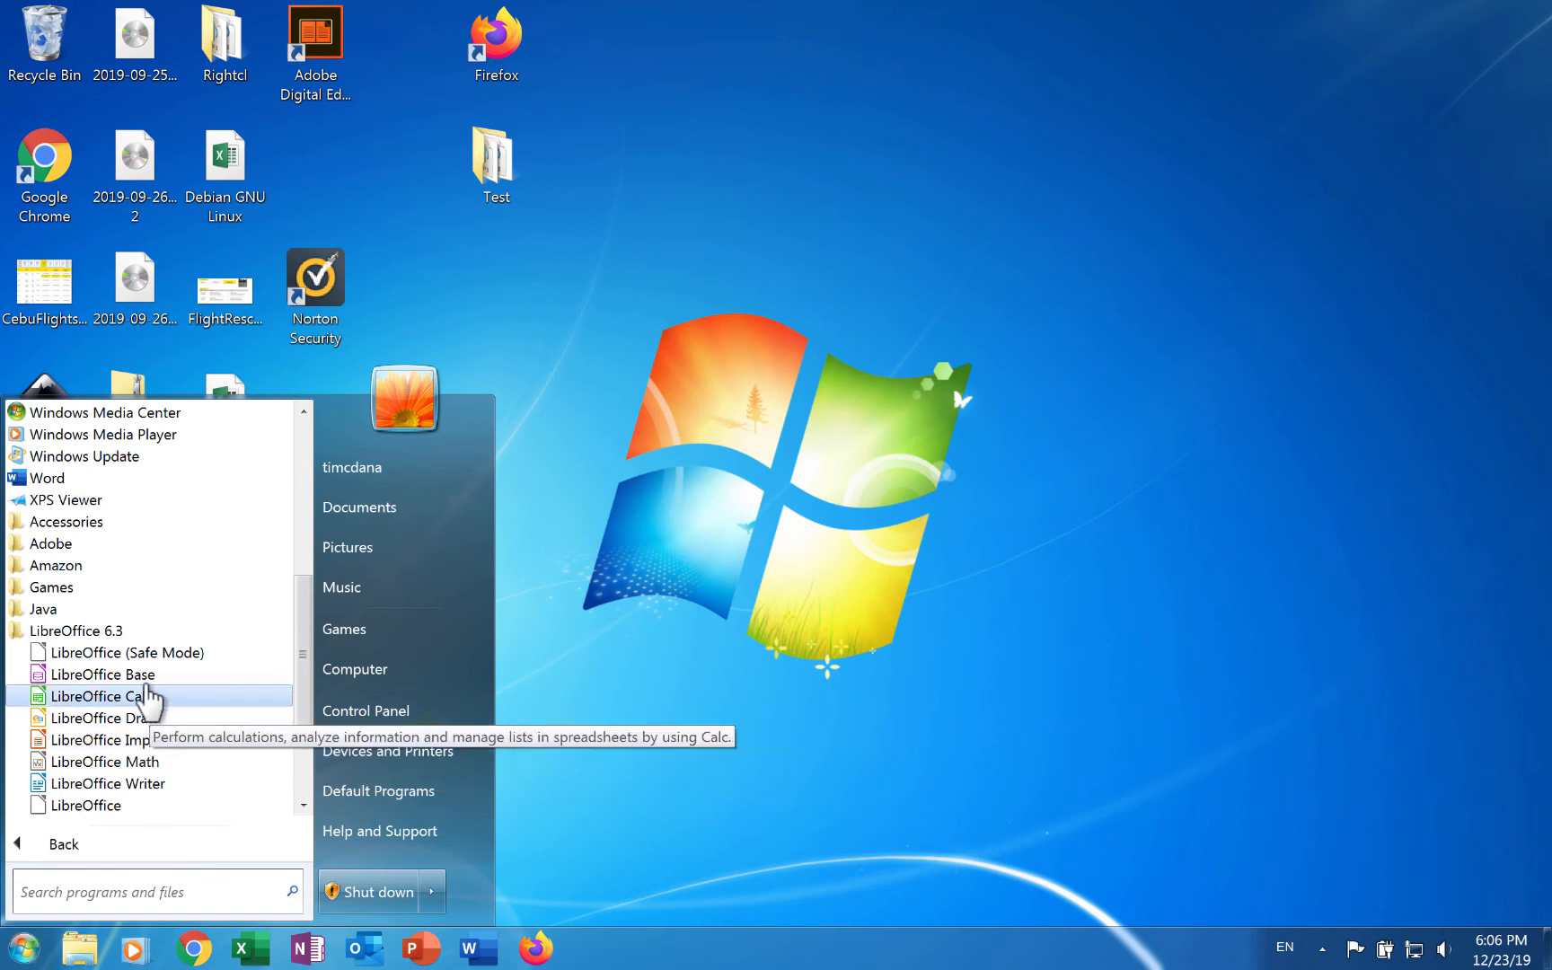
mouse_move(104, 717)
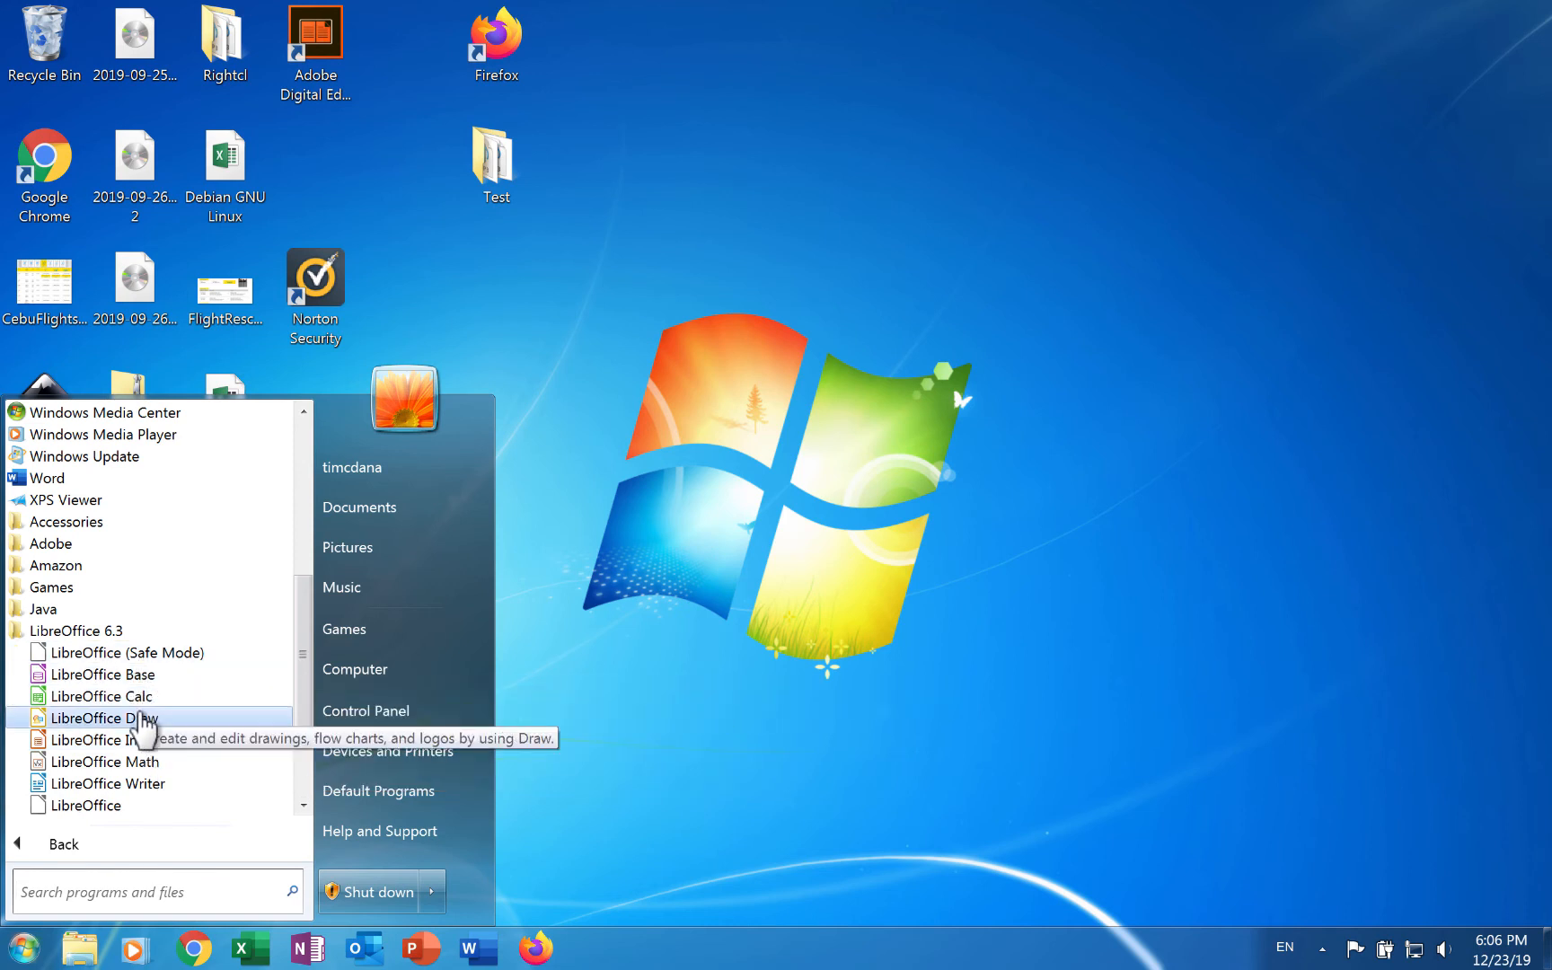
mouse_move(108, 762)
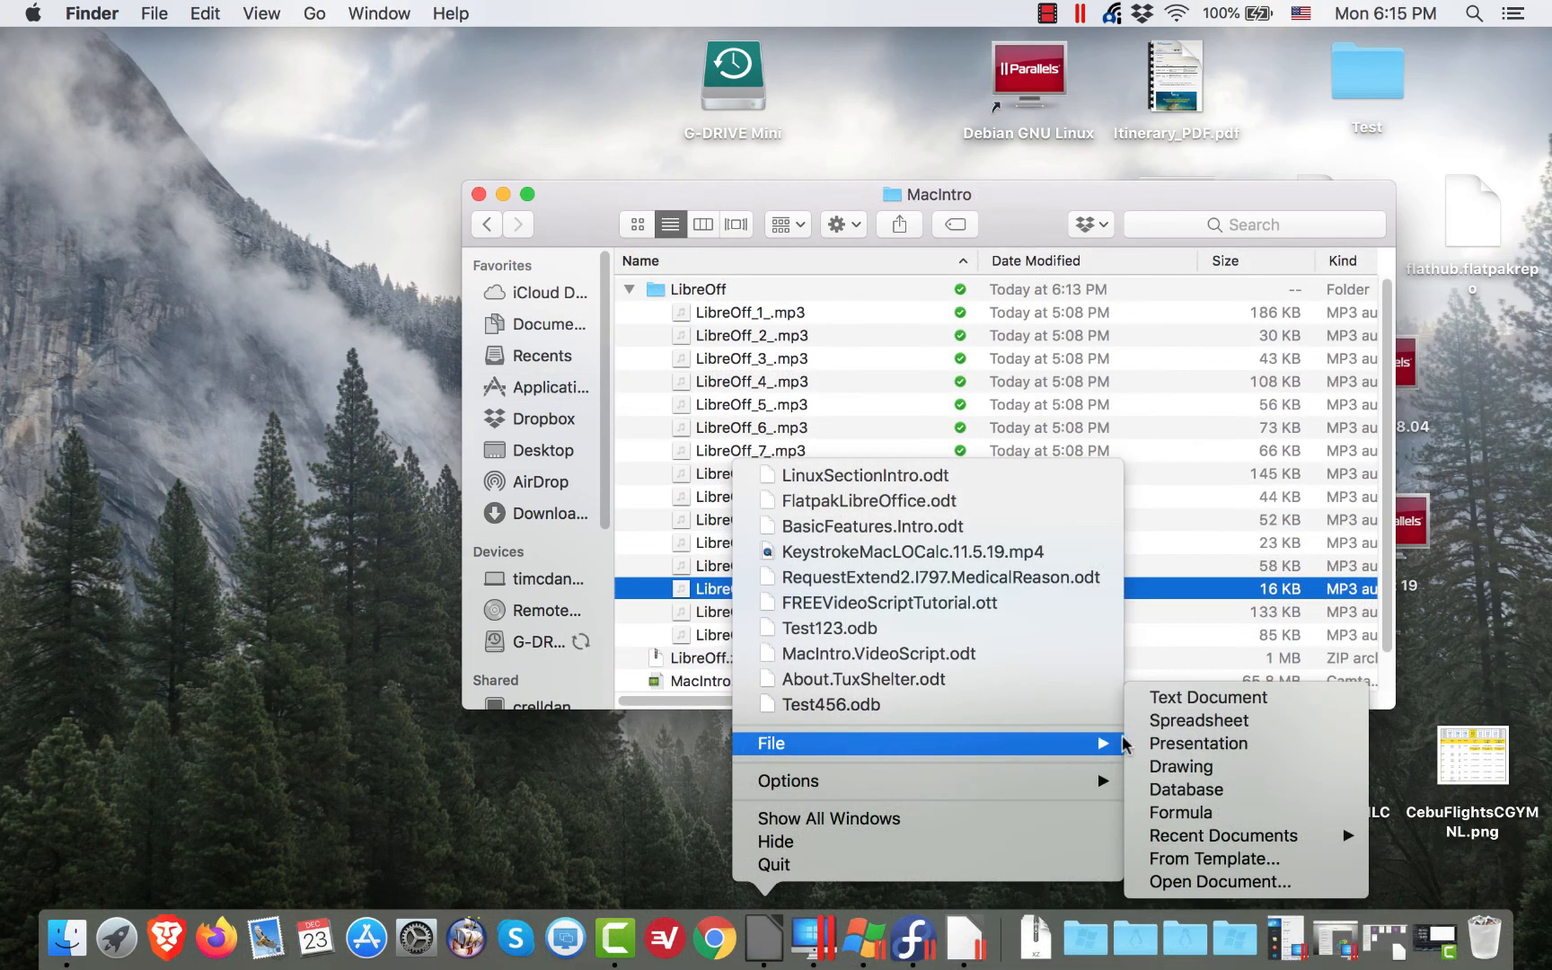
mouse_move(1223, 836)
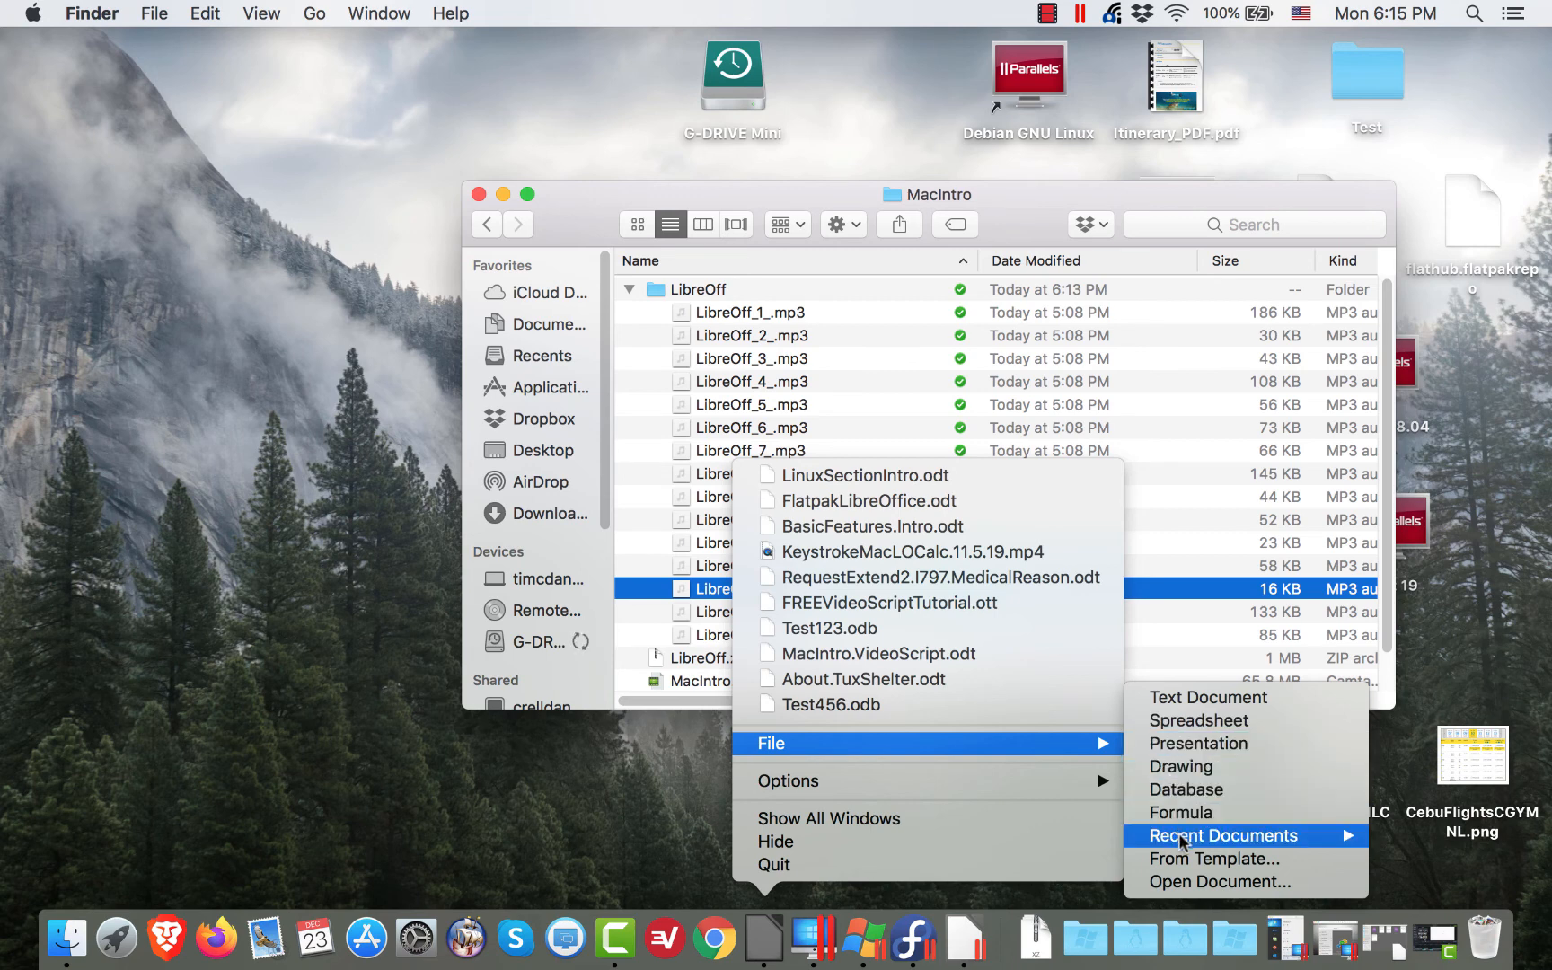
mouse_move(1199, 720)
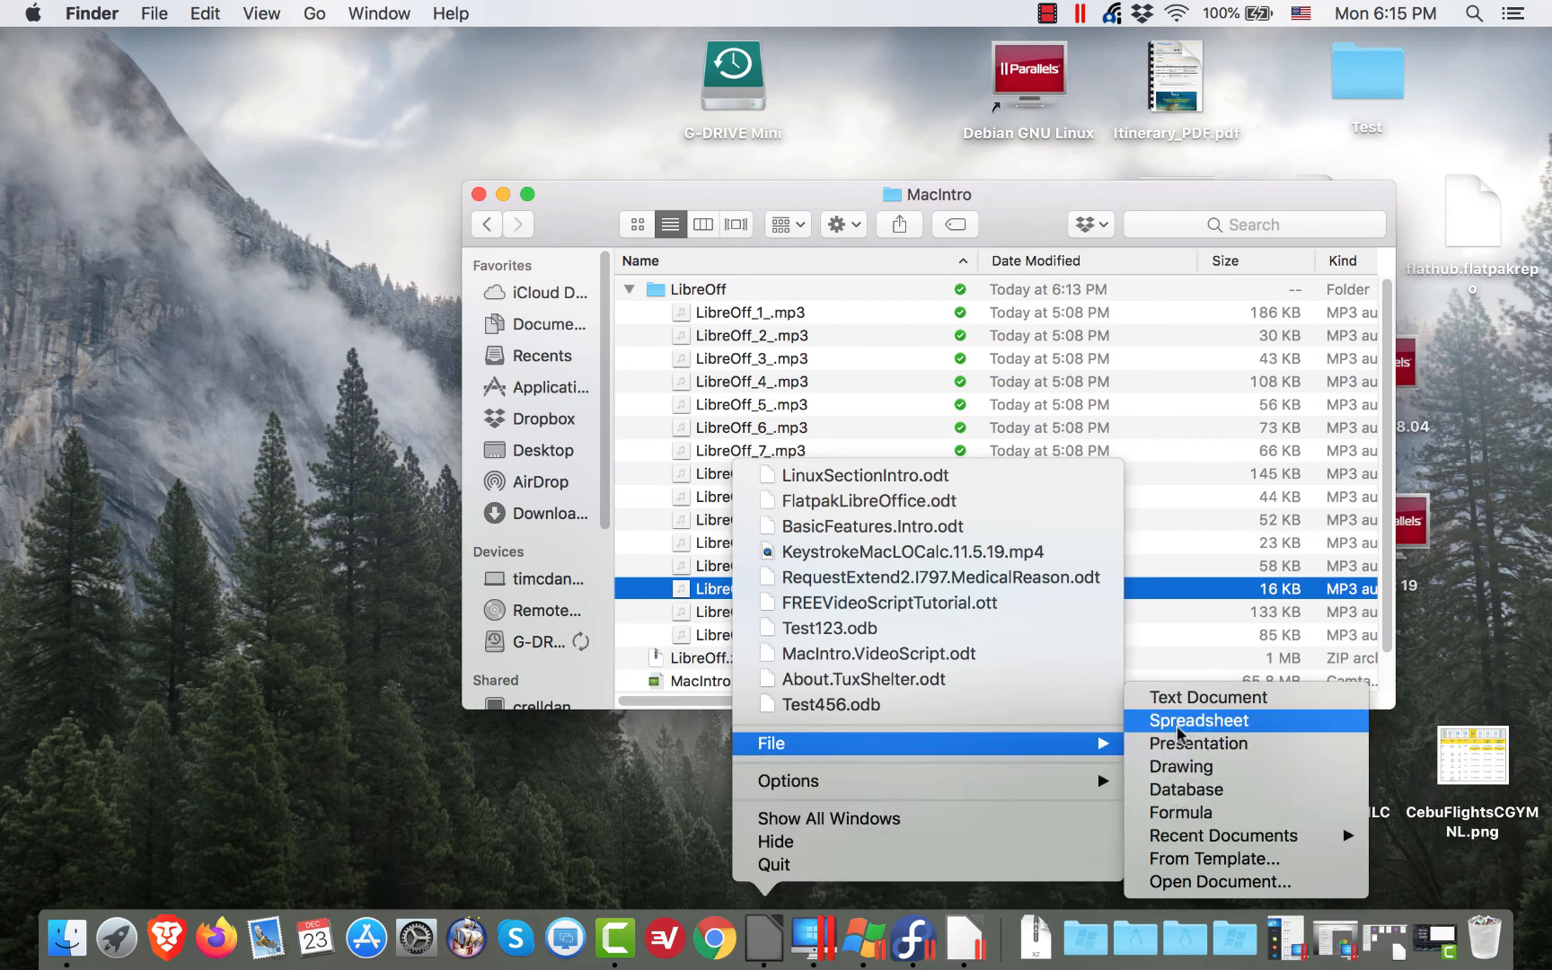
mouse_move(1181, 812)
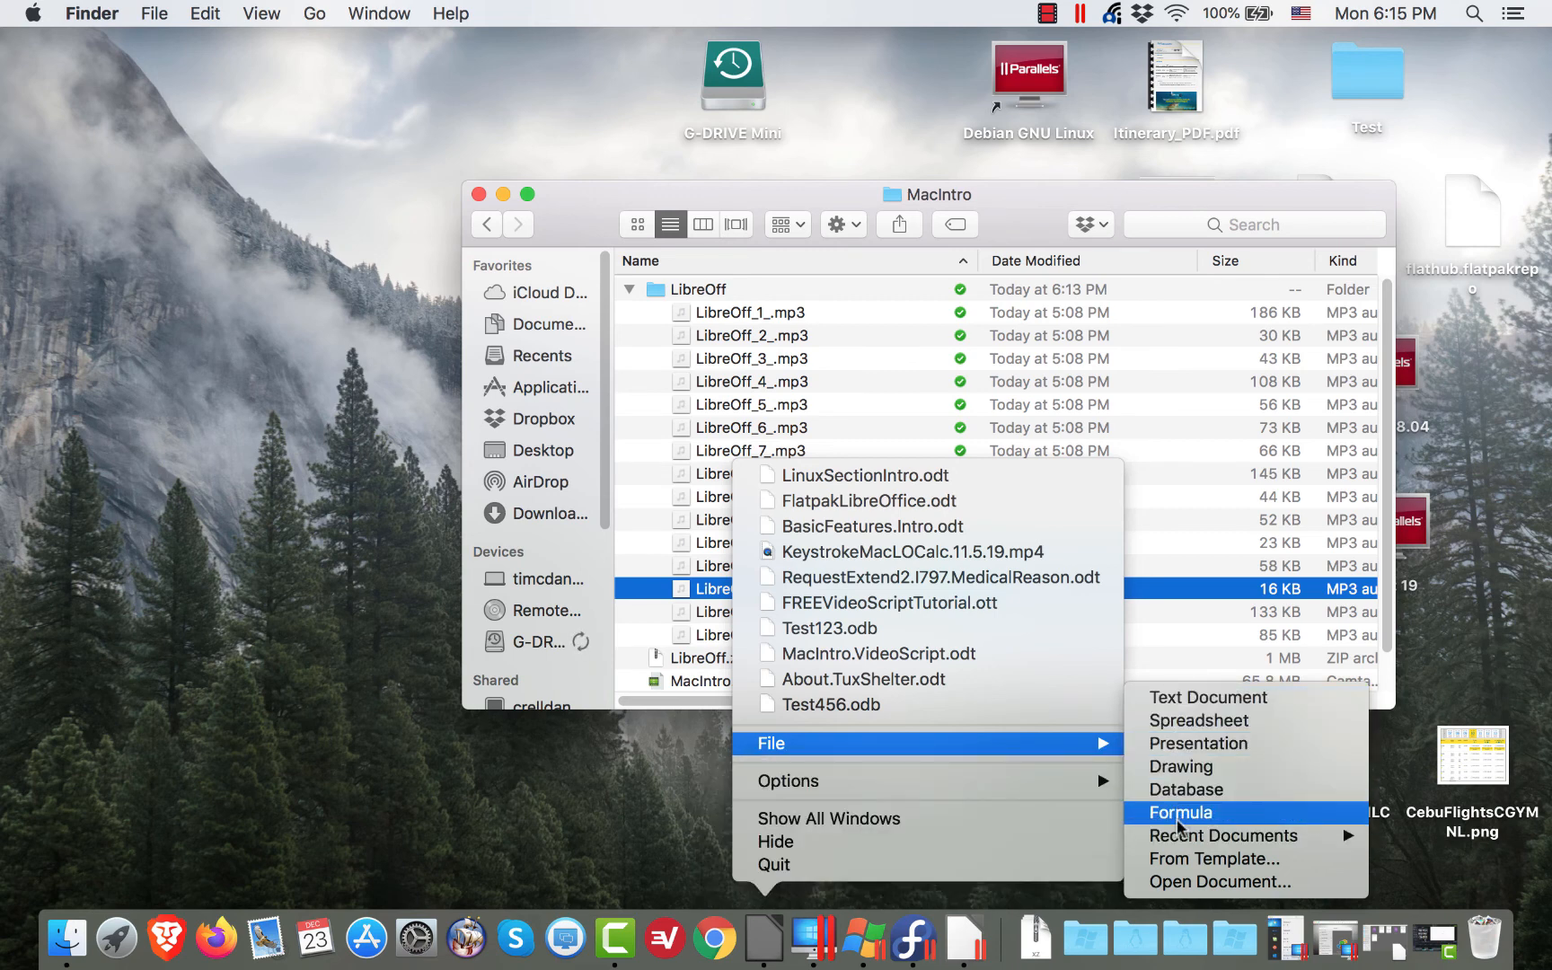
mouse_move(1186, 788)
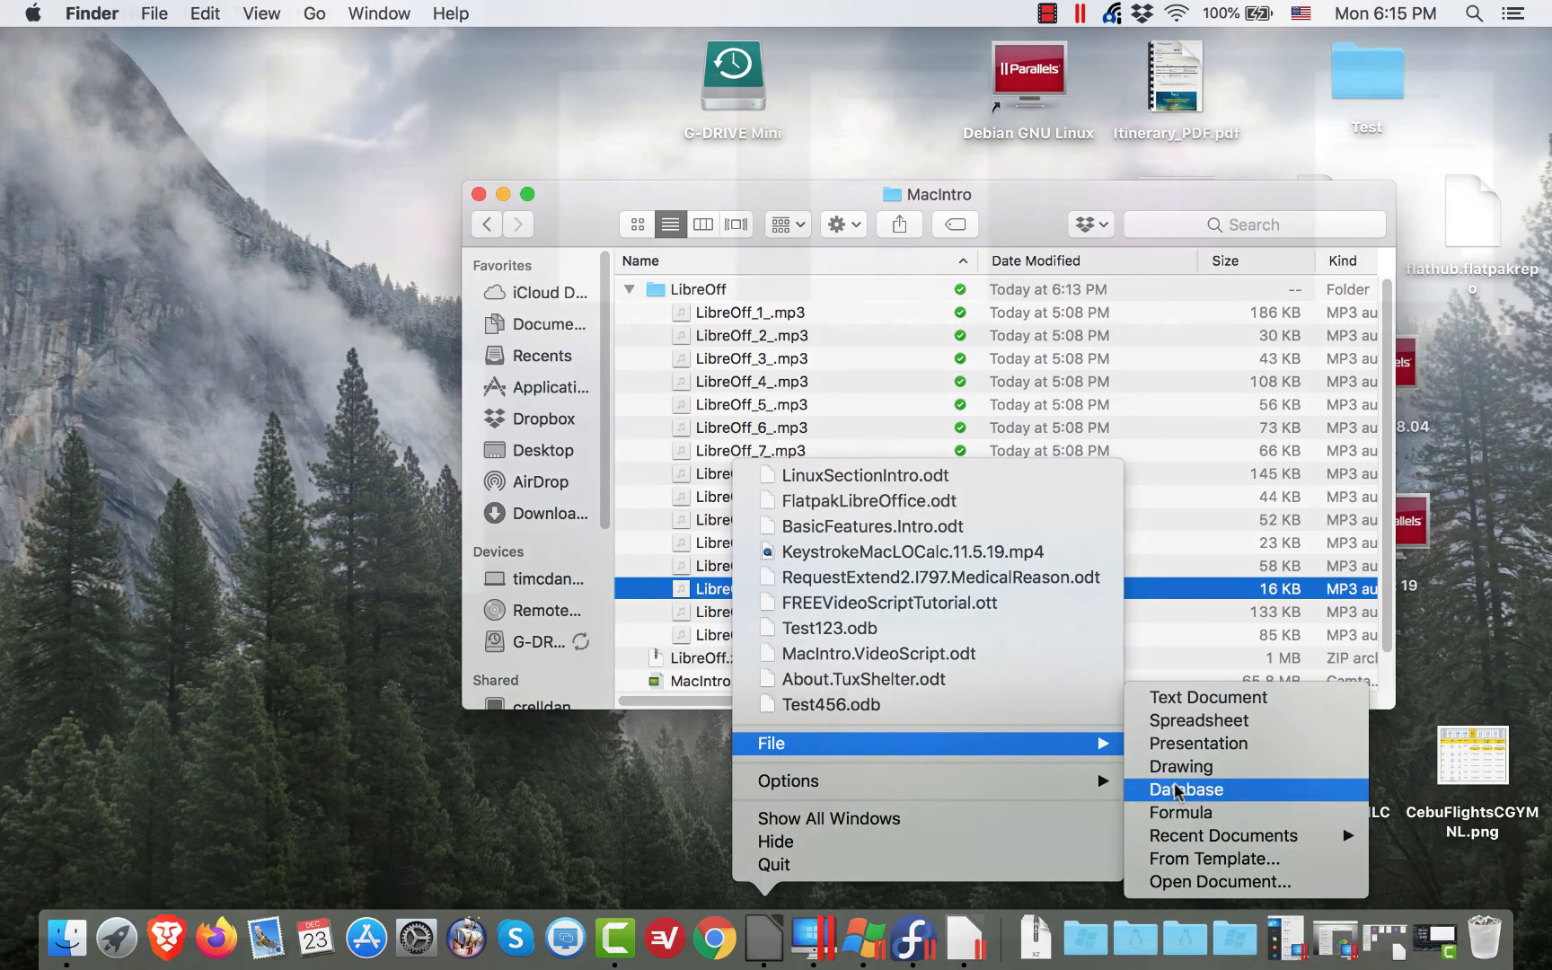